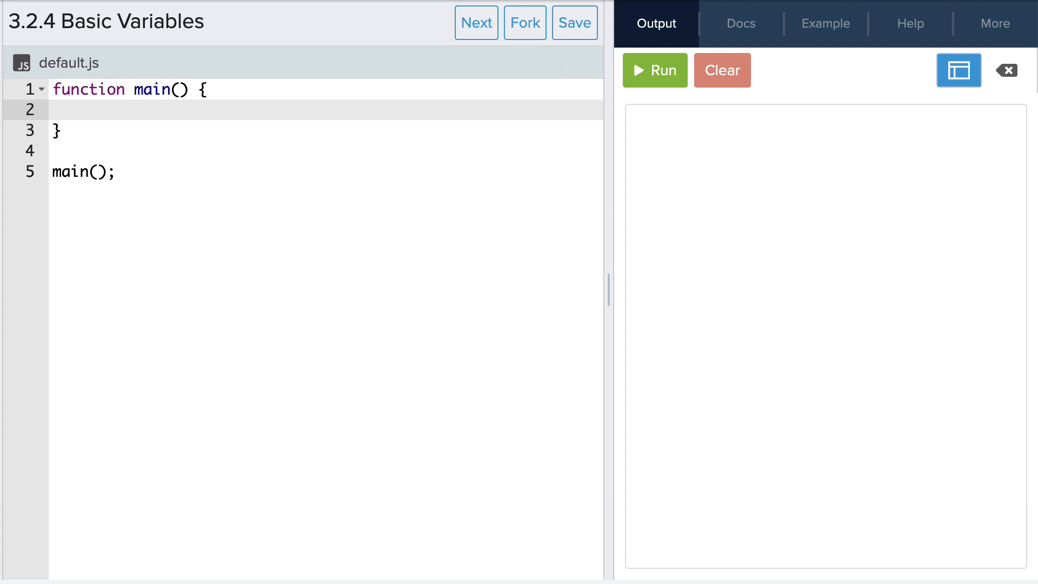
Step: Declare a name variable set to "Joe"
text(let name)
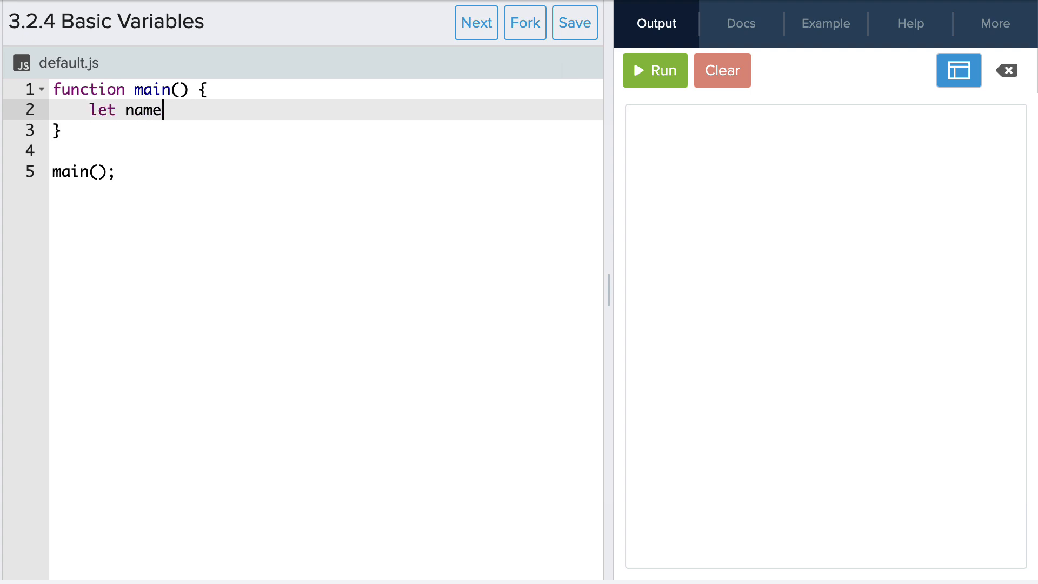
text(=)
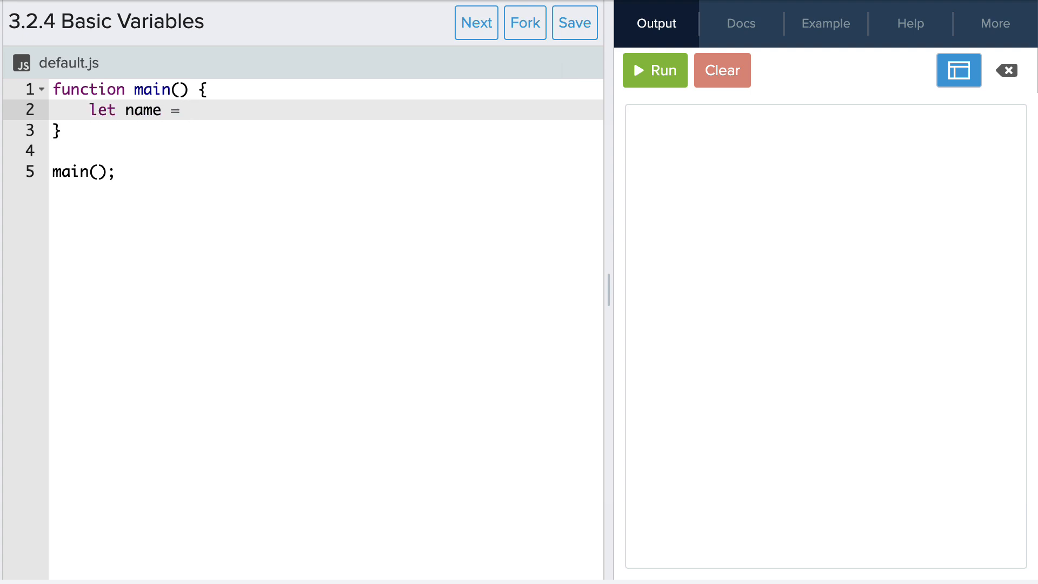
text("Joe";)
text(console.l)
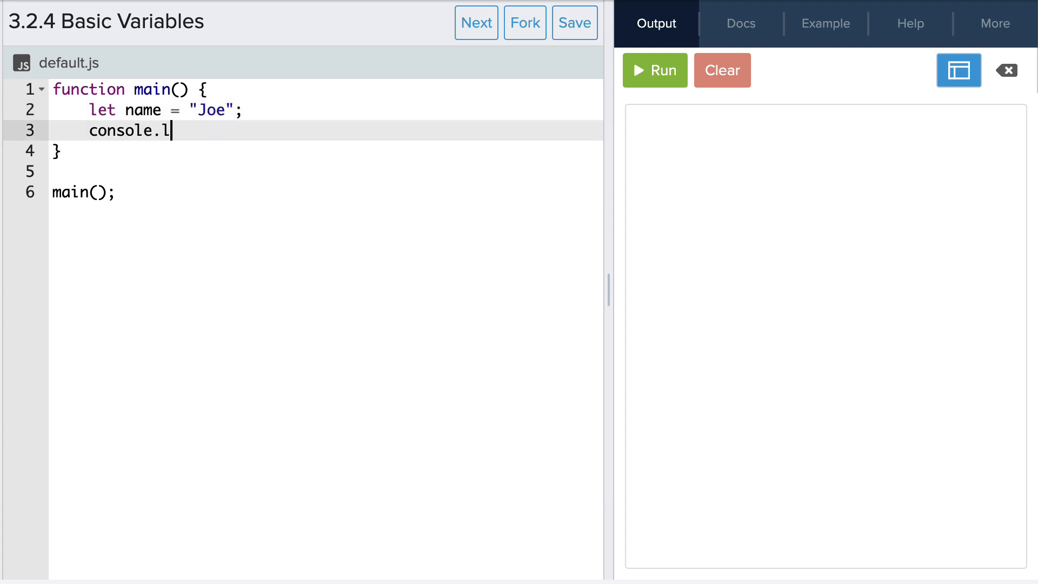
Step: Print name, run it, then extend the log to name + " likes to eat apples."
text(og(name);)
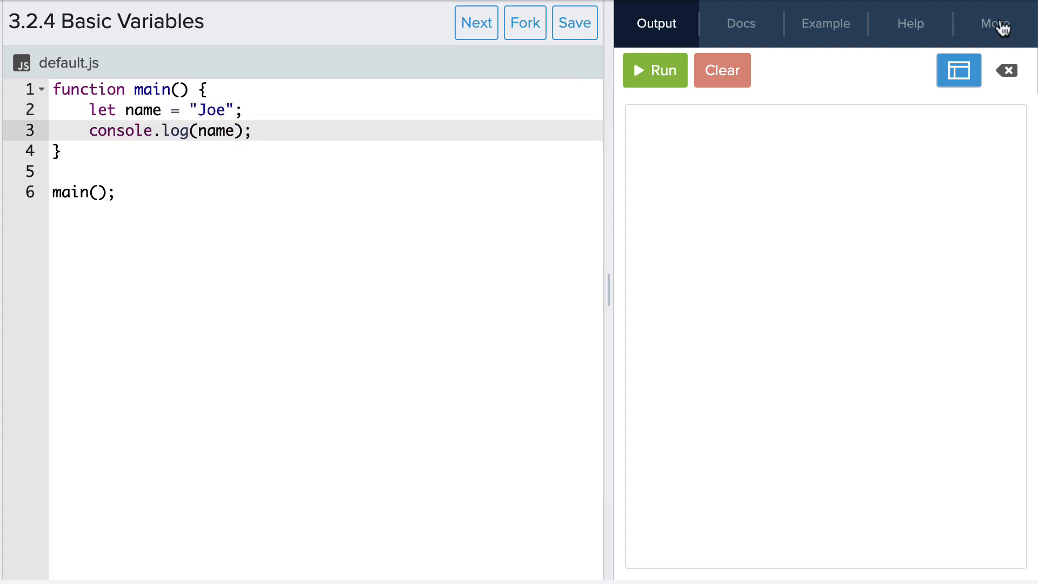
click(654, 70)
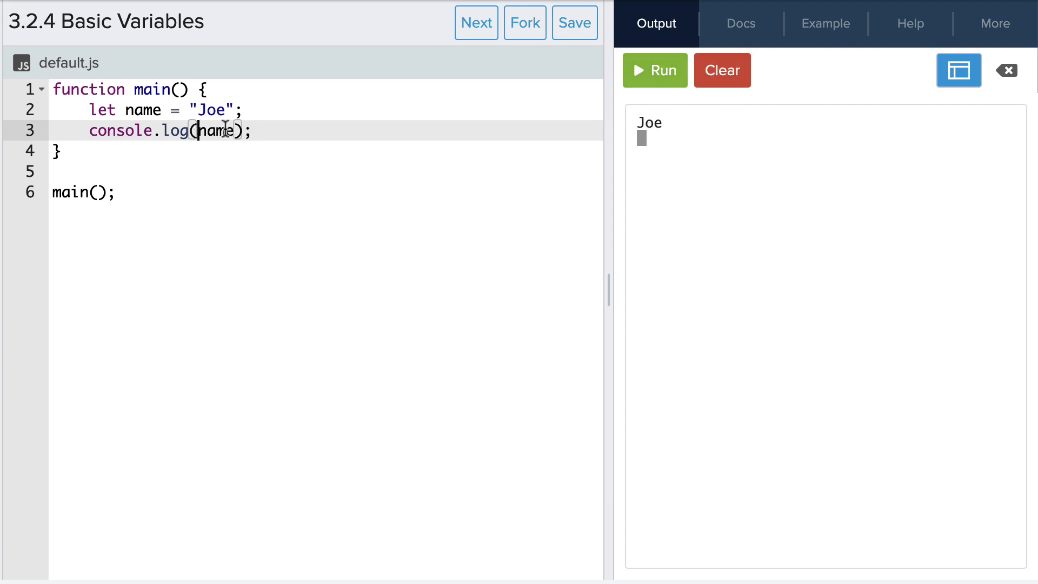
text(+ "")
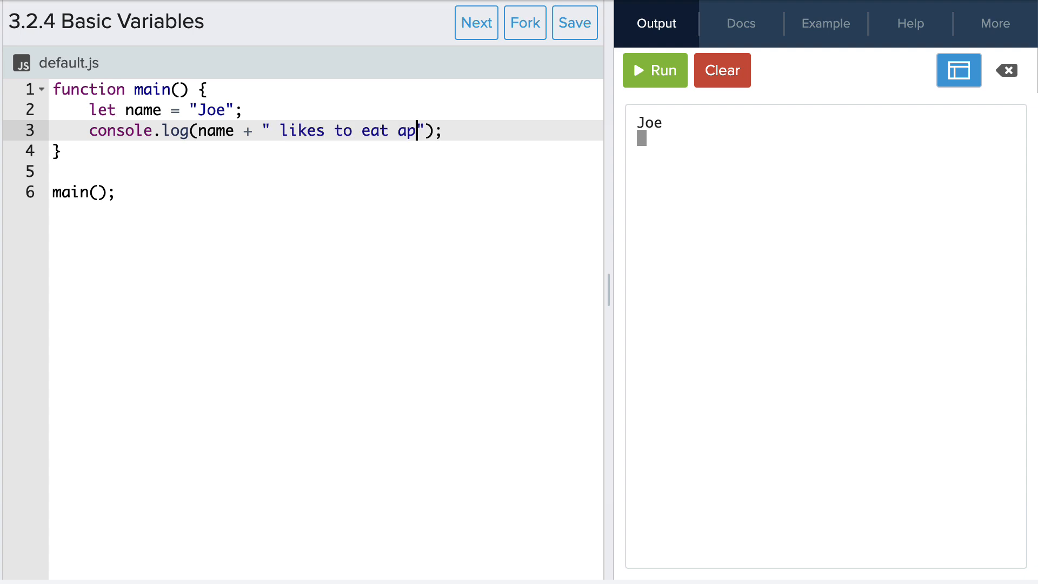
text(ples.)
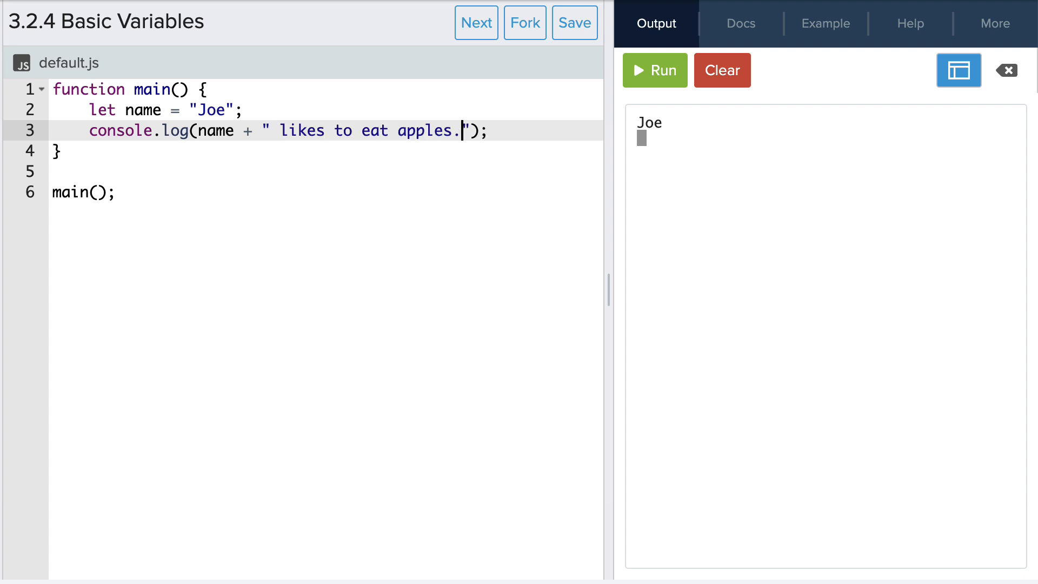
Step: Run the program to print "Joe likes to eat apples." in the console
click(654, 71)
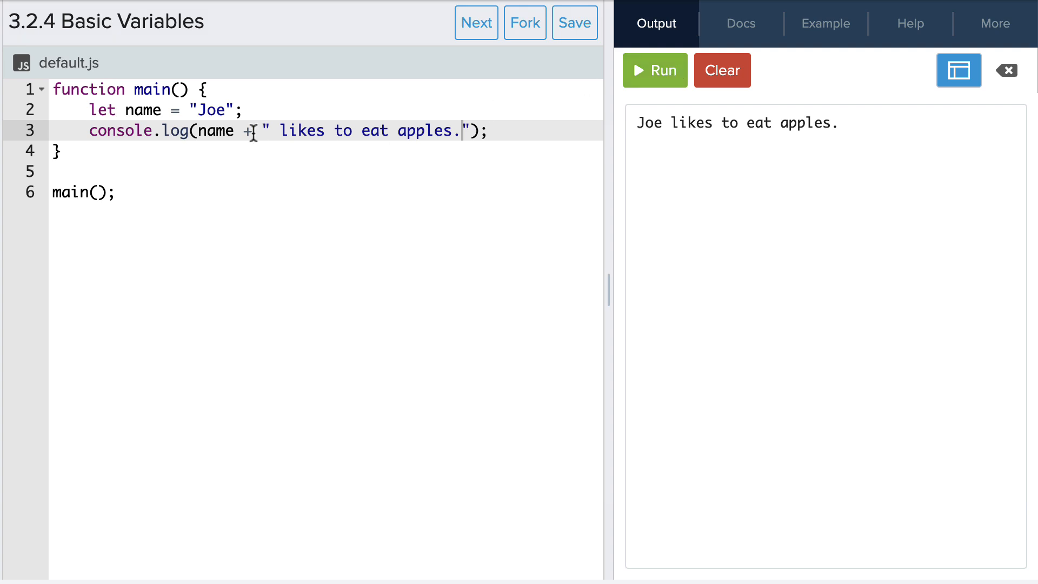
Step: Run to see the missing-plus SyntaxError, restore the + on line 3, and rerun
click(654, 70)
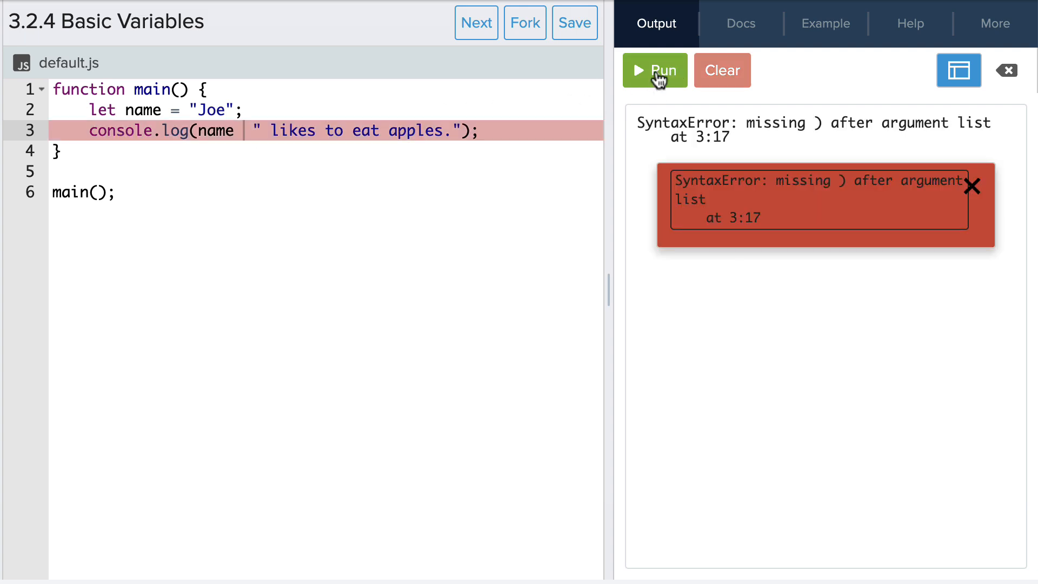
mouse_move(775, 184)
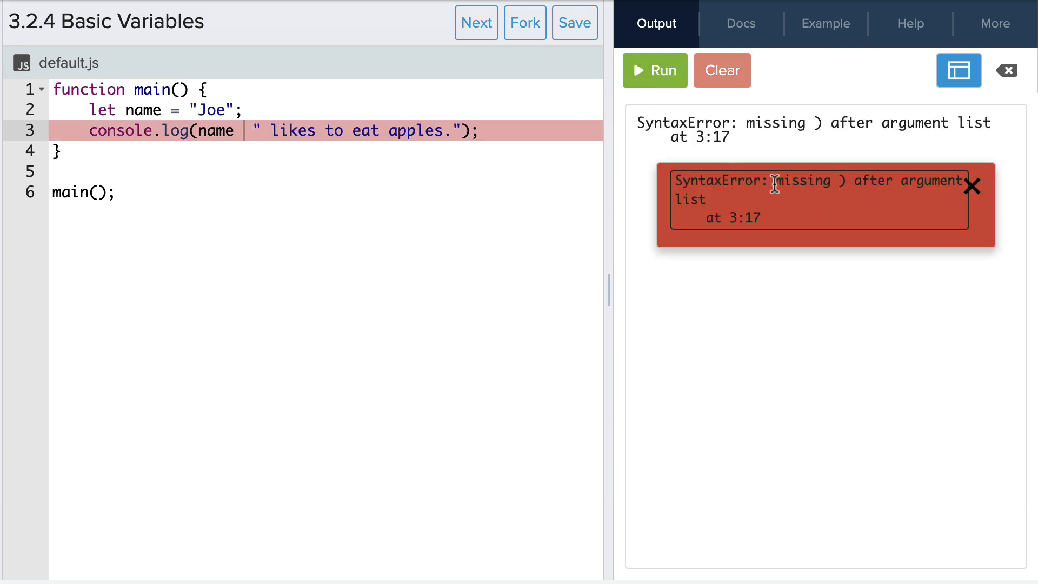
text(+)
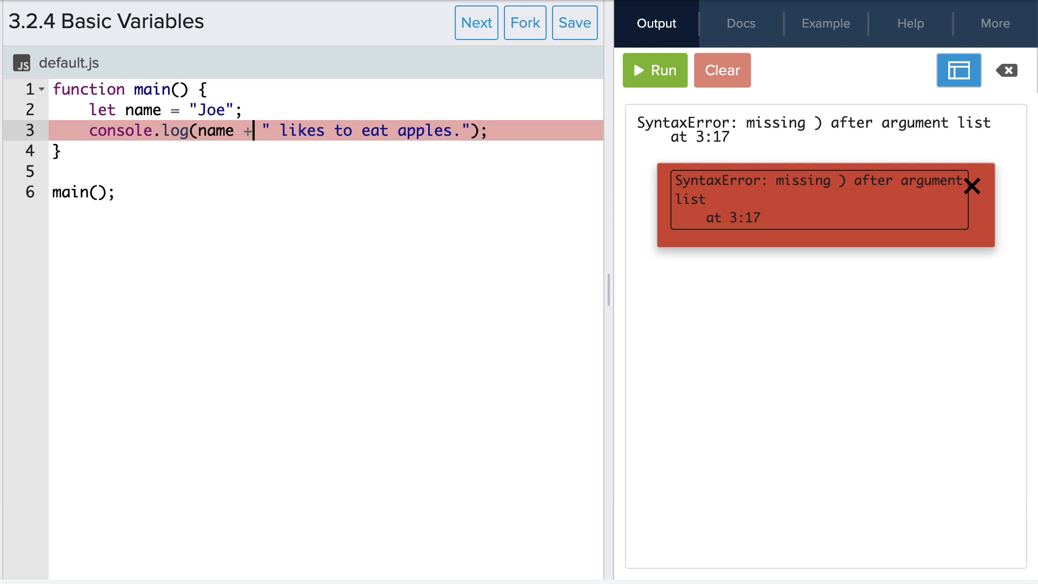
click(654, 70)
text(let)
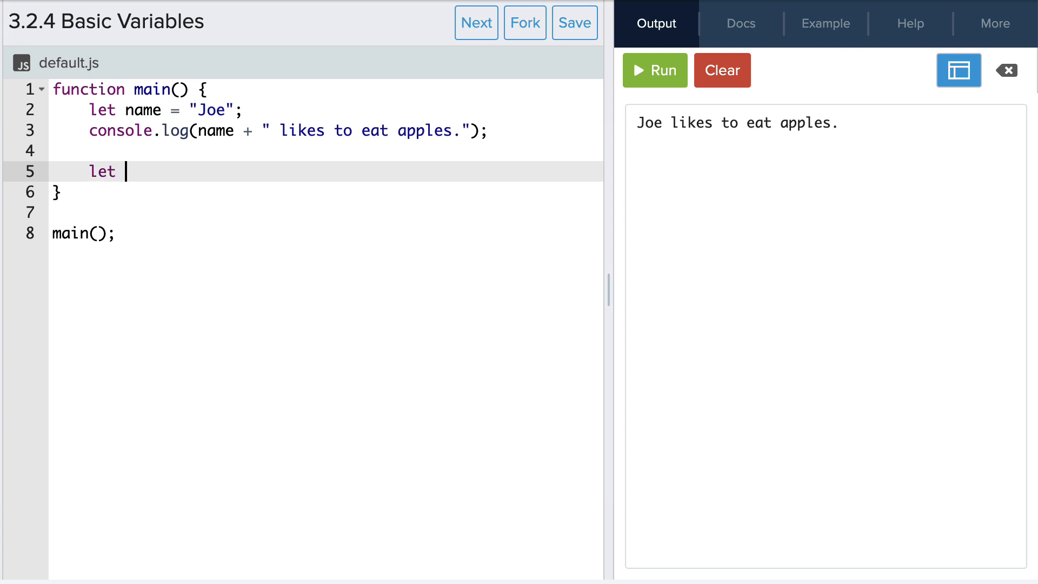
Step: Add let numApples = 5 and log "There are " + numApples + " apples"
text(numApples)
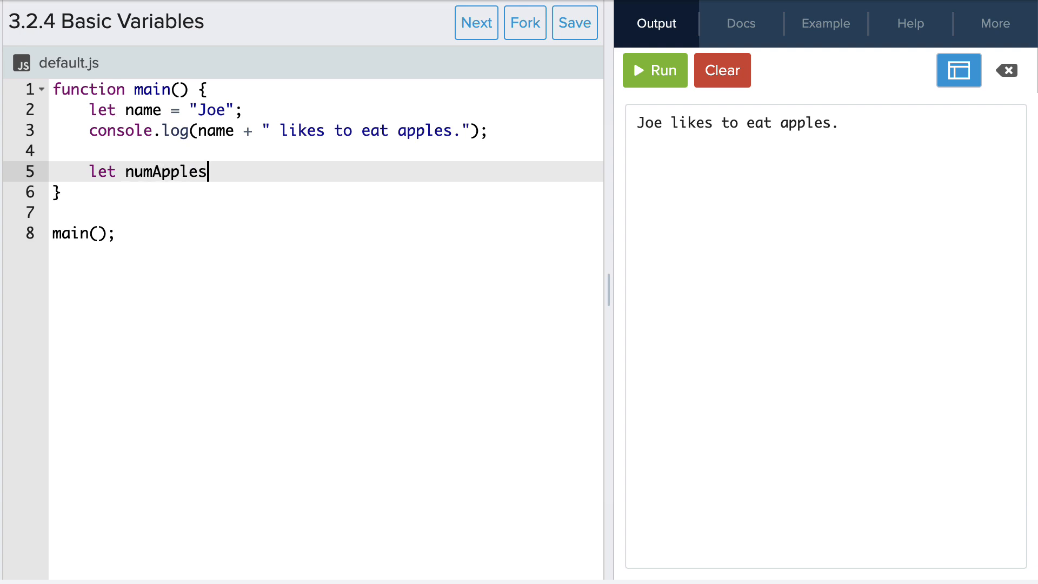
text(= 5;)
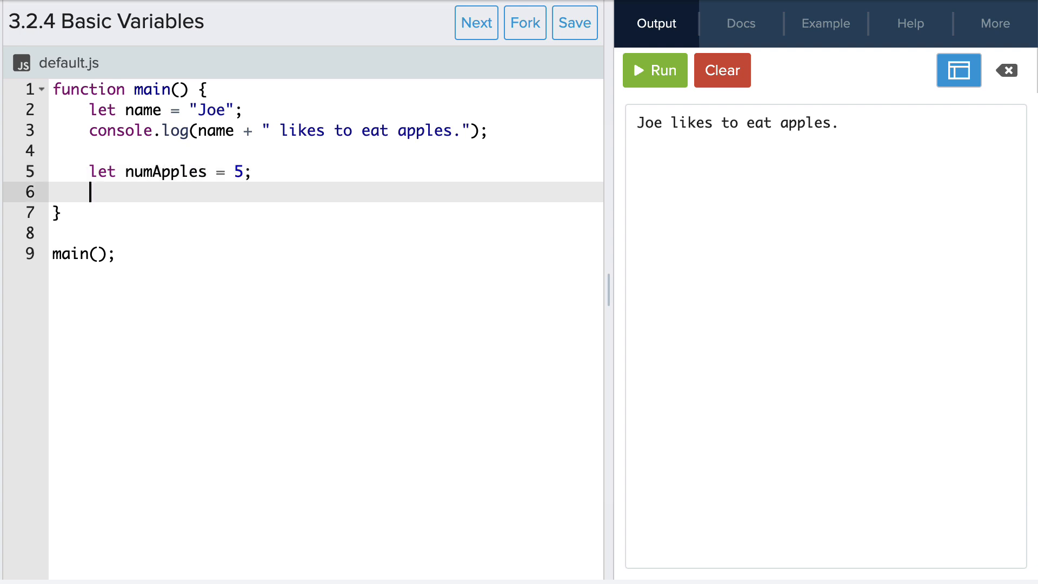
text(console.log("There are ")
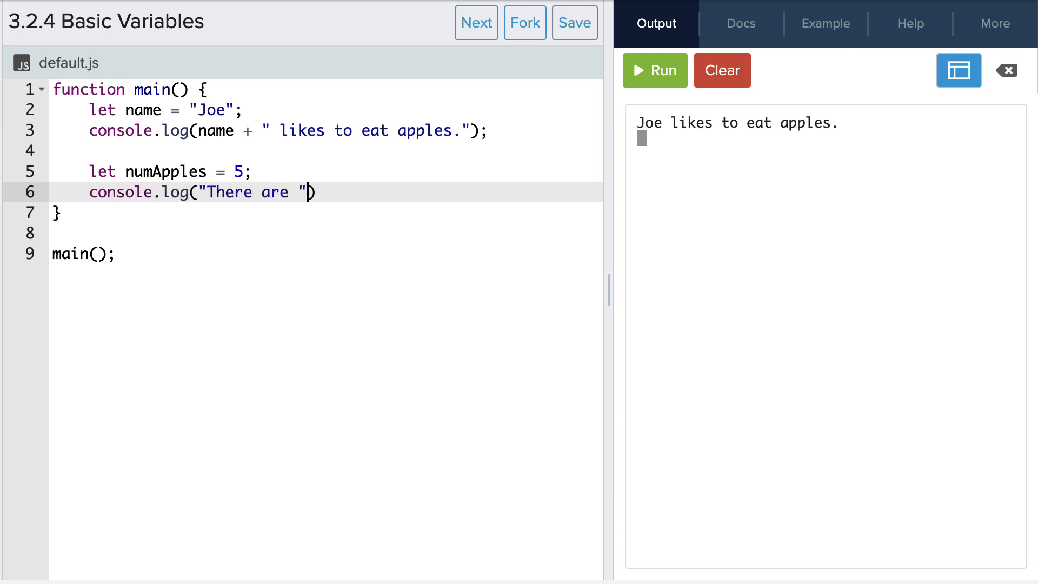
text(+ numApples + " apples.)
text(console.log(name + " eats all of the apples.");)
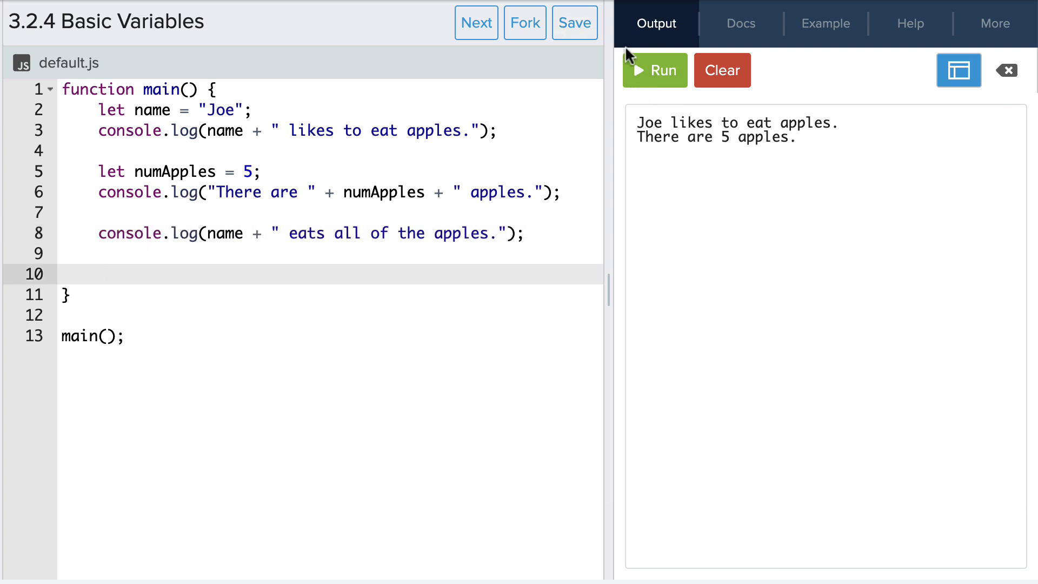
Step: Print the three story lines, then reassign numApples = 0 and run again
click(655, 71)
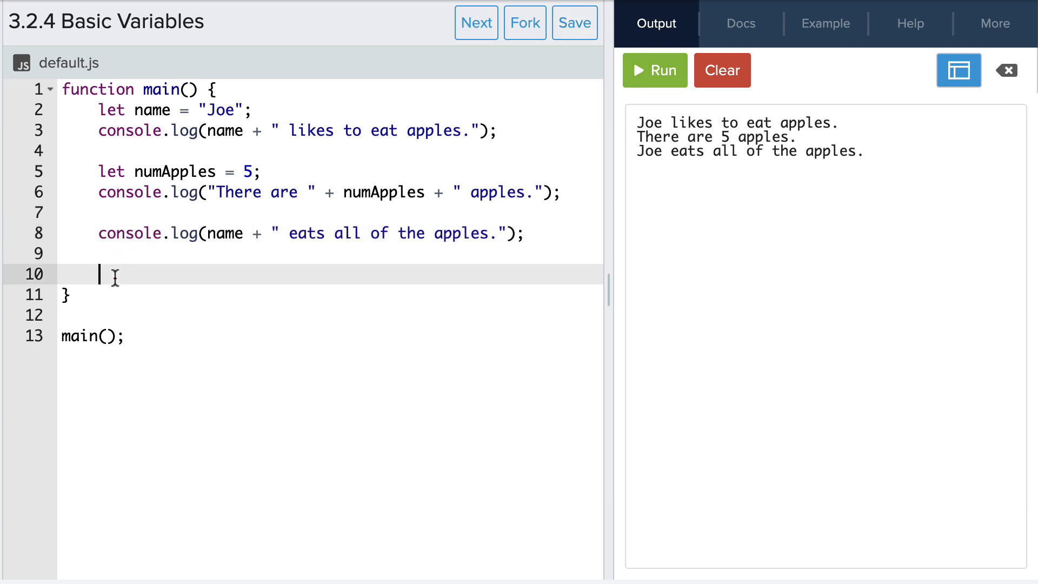
text(numA)
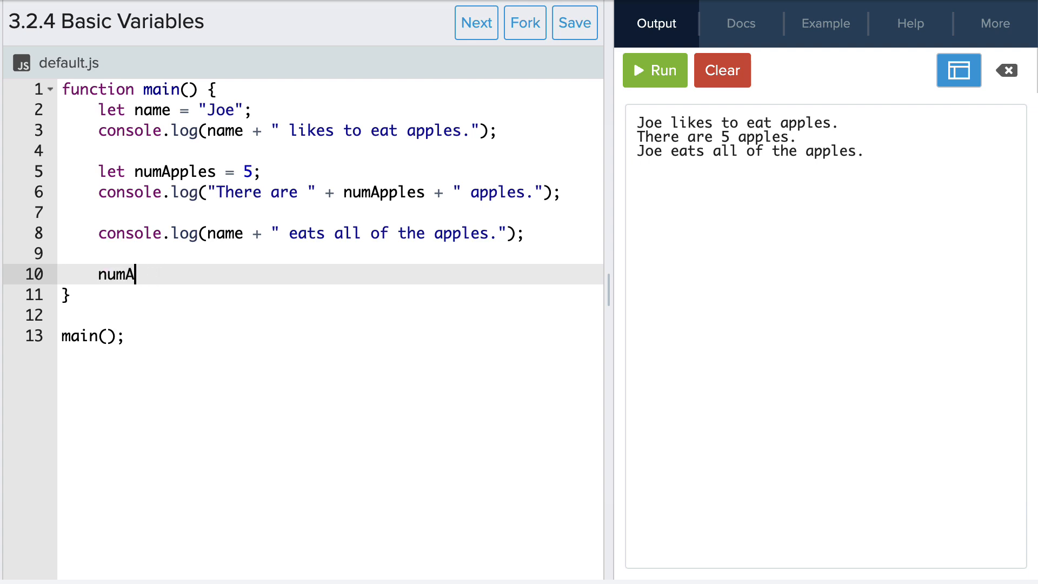
text(pples =)
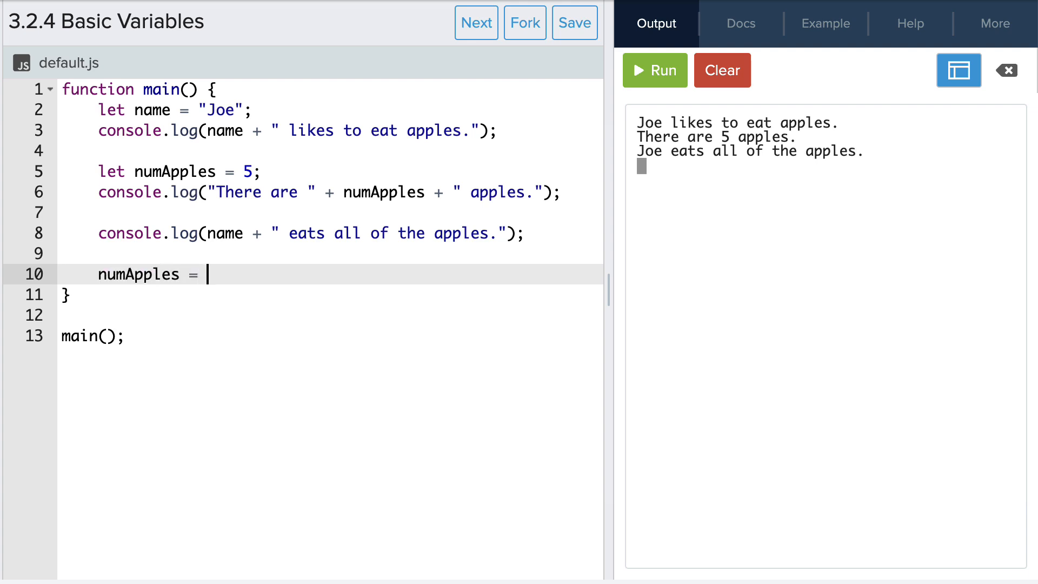
text(0;)
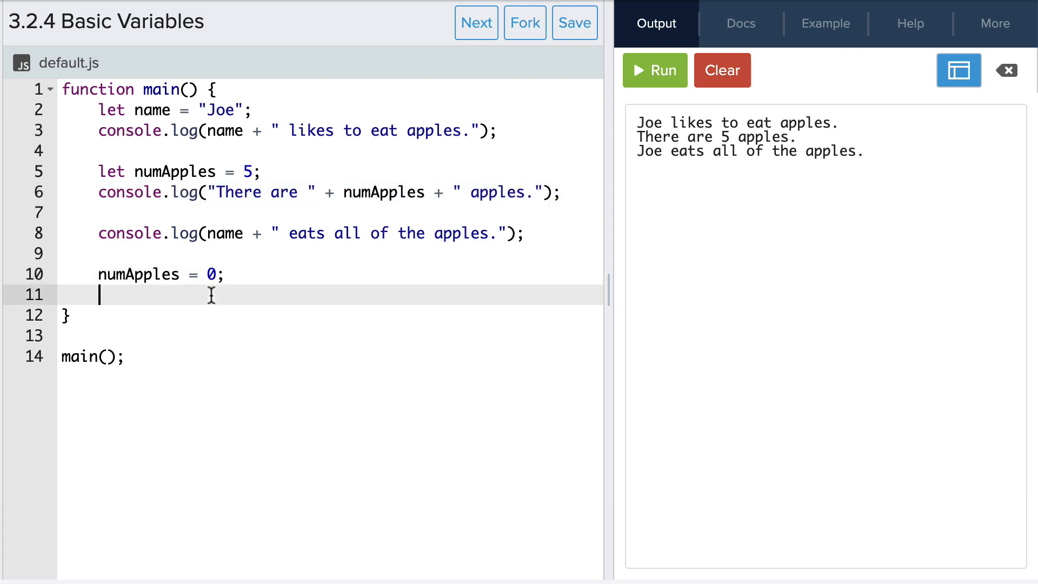
click(655, 71)
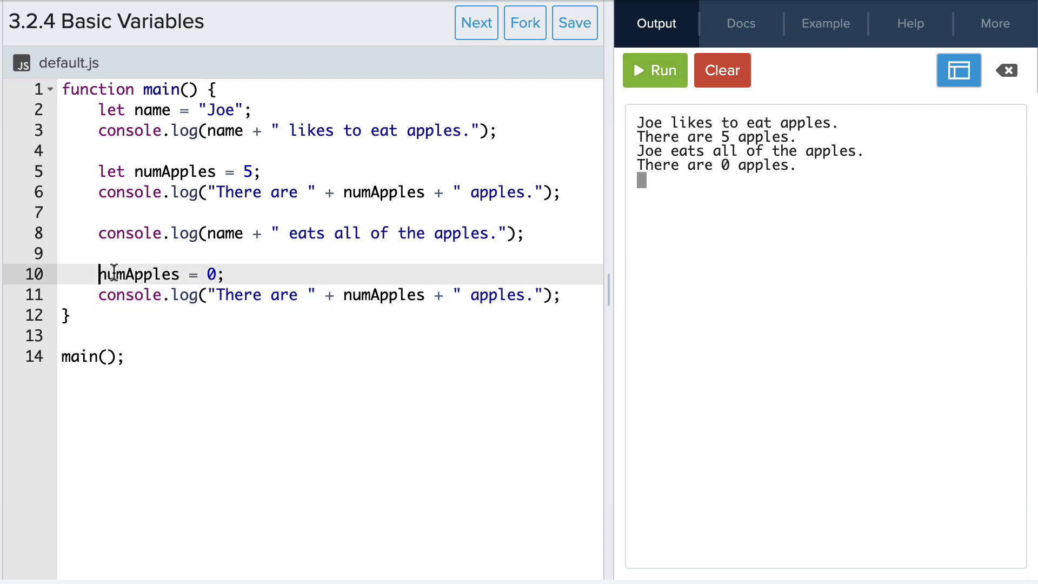
Step: Redeclare numApples with let, run to see the already-declared error, and clear the console
text(let)
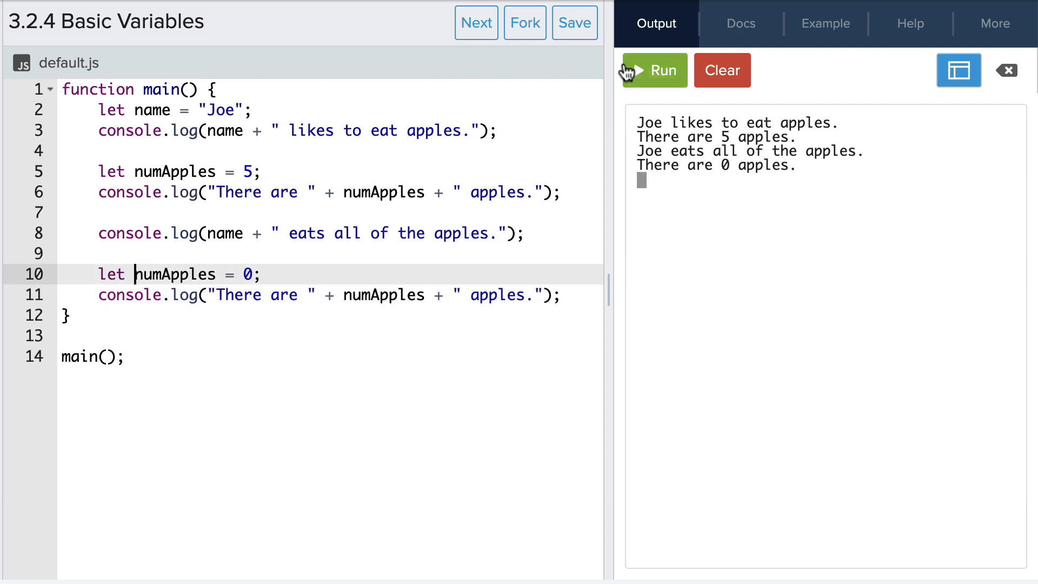
click(654, 71)
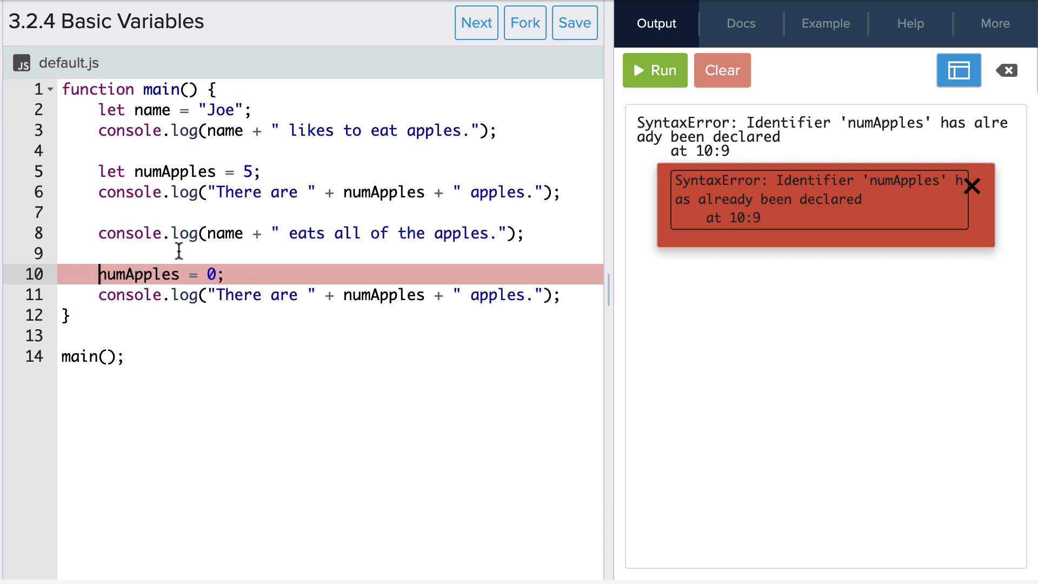
click(722, 70)
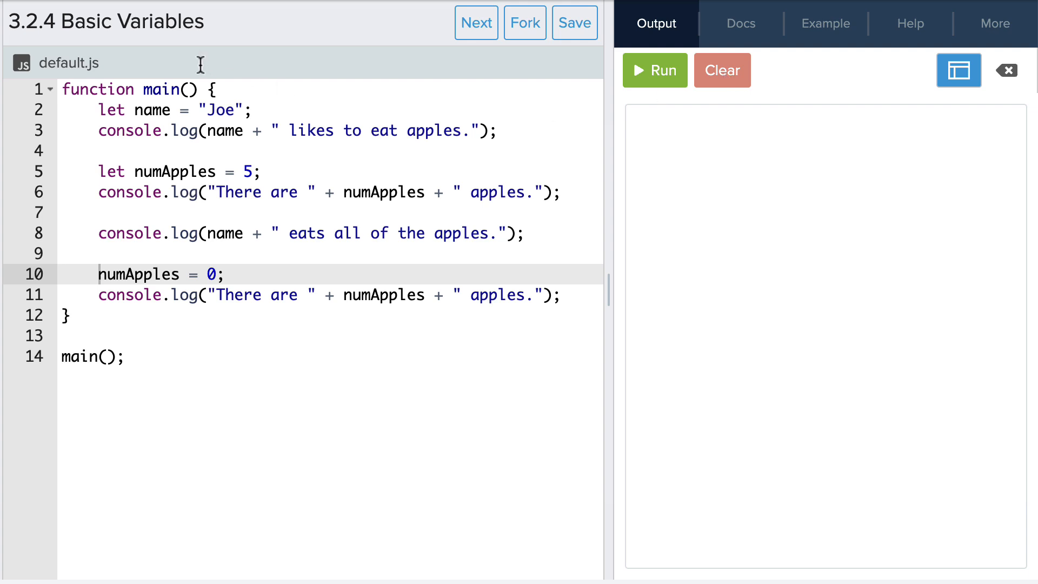
Step: Change name to "Karel" with correct capitalization and run the four-line story
text(KArel)
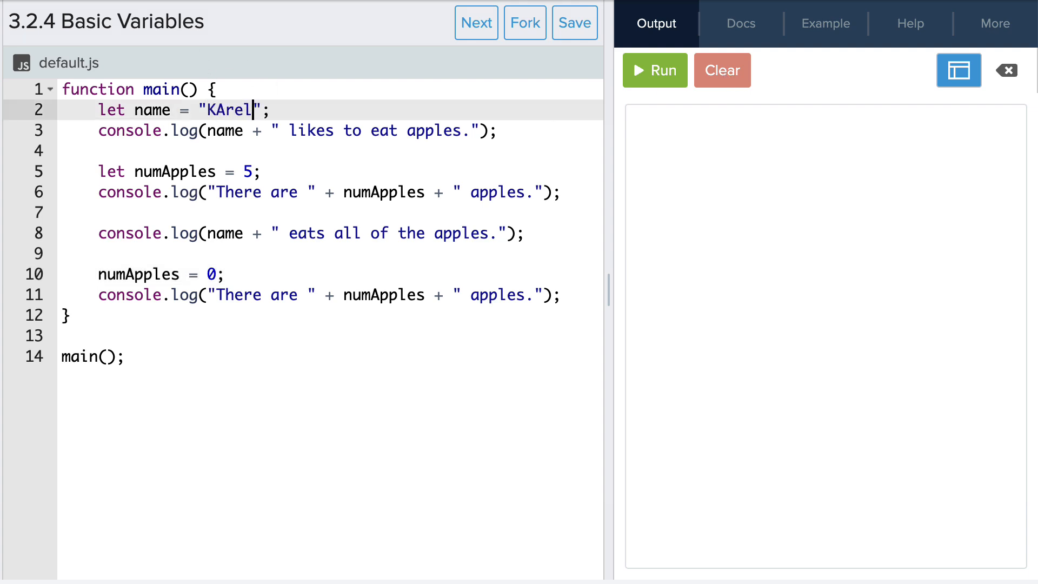
click(655, 71)
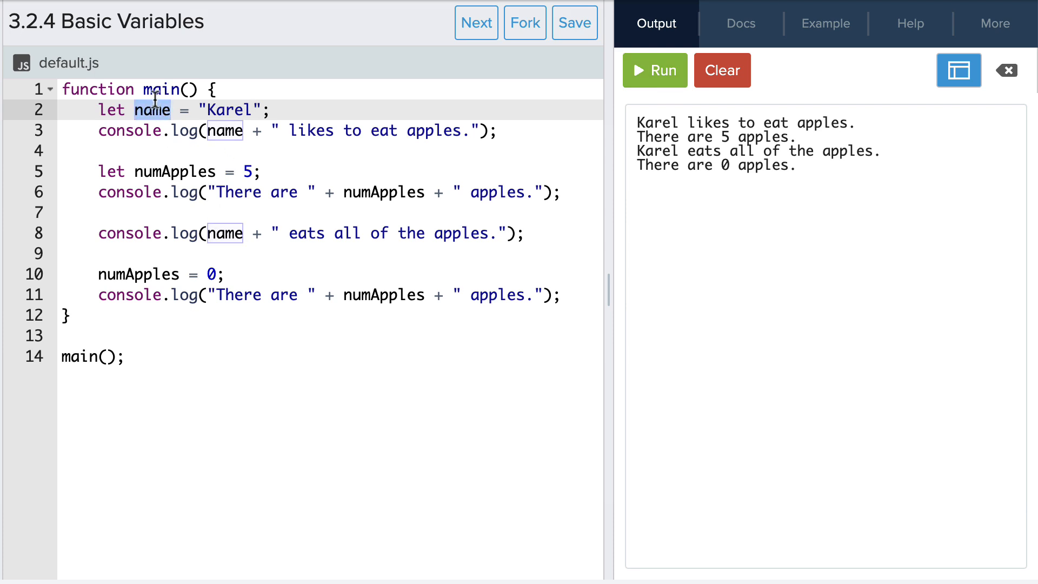
click(467, 111)
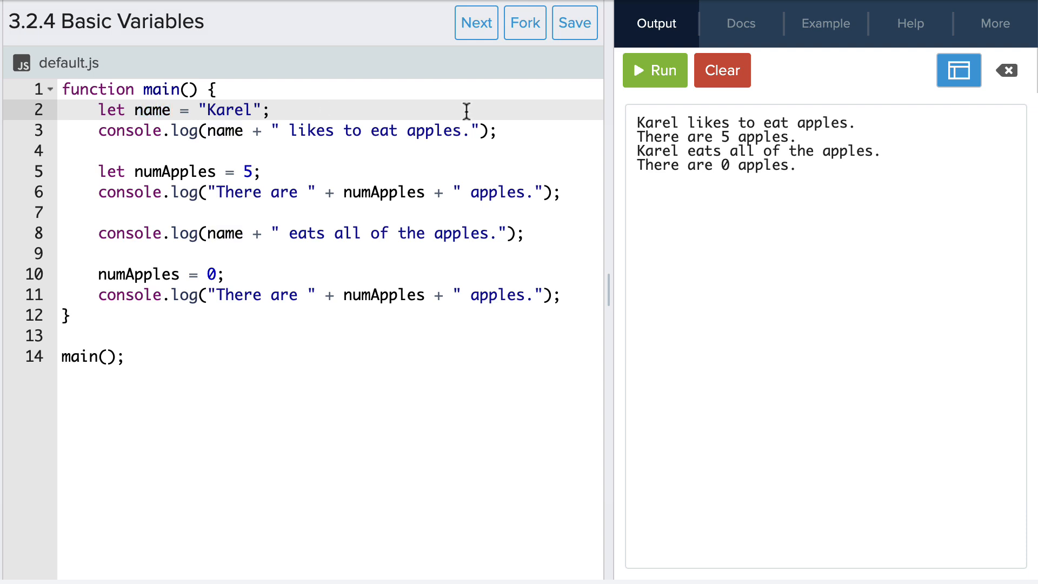